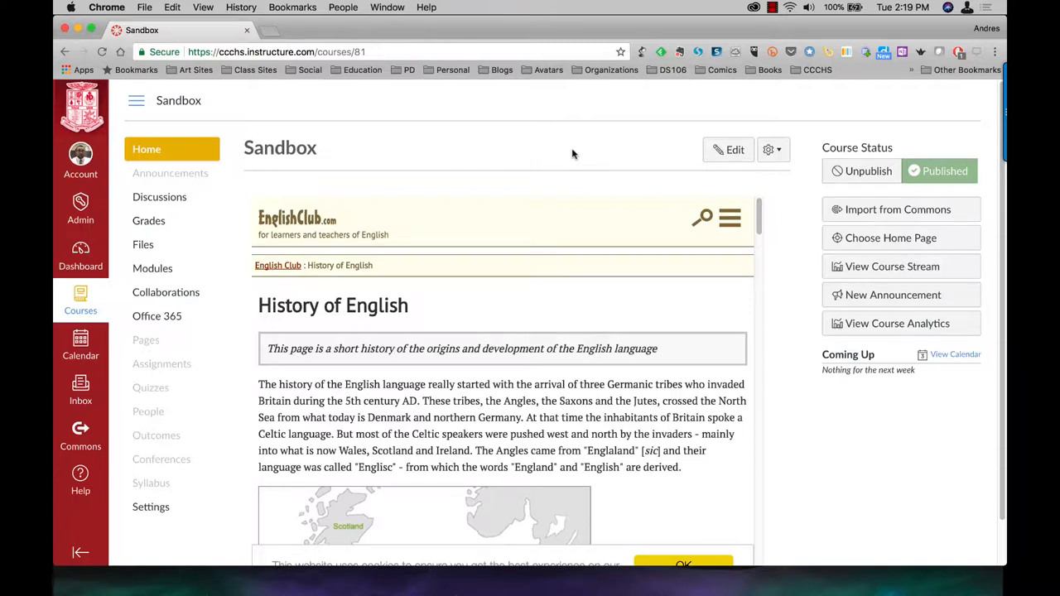
mouse_move(222, 302)
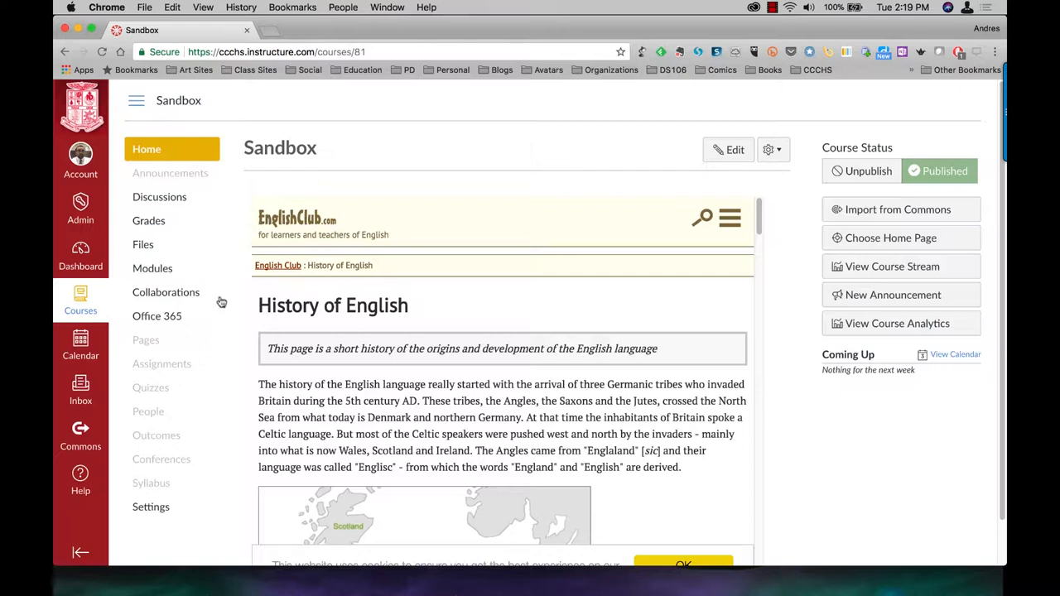
- Go to the Outcomes area of the Sandbox course
left_click(155, 434)
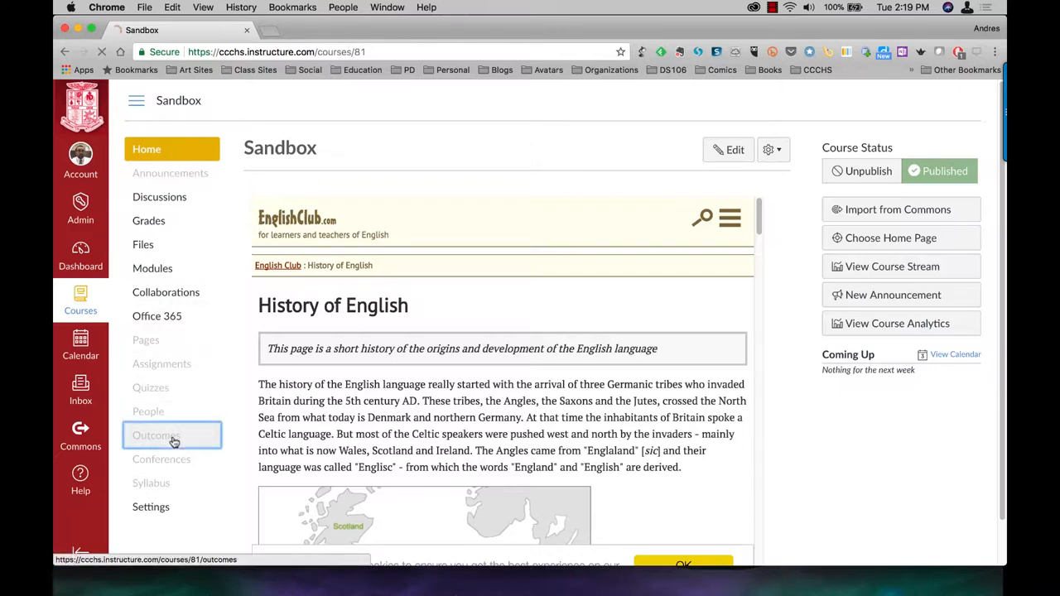
left_click(155, 434)
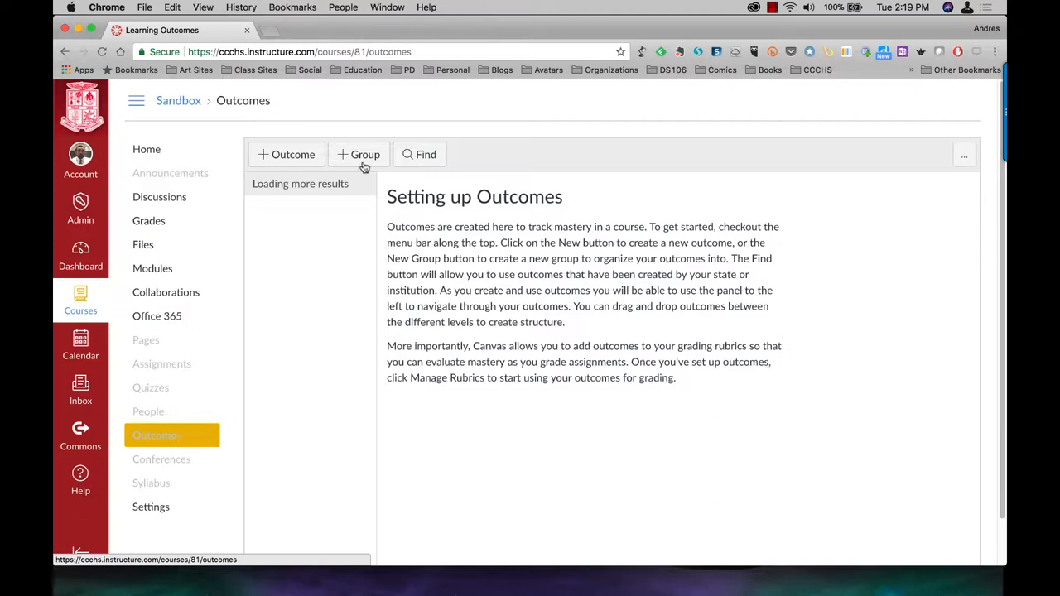
- Browse Find Outcomes through Account Standards into the Florida state standards
left_click(420, 155)
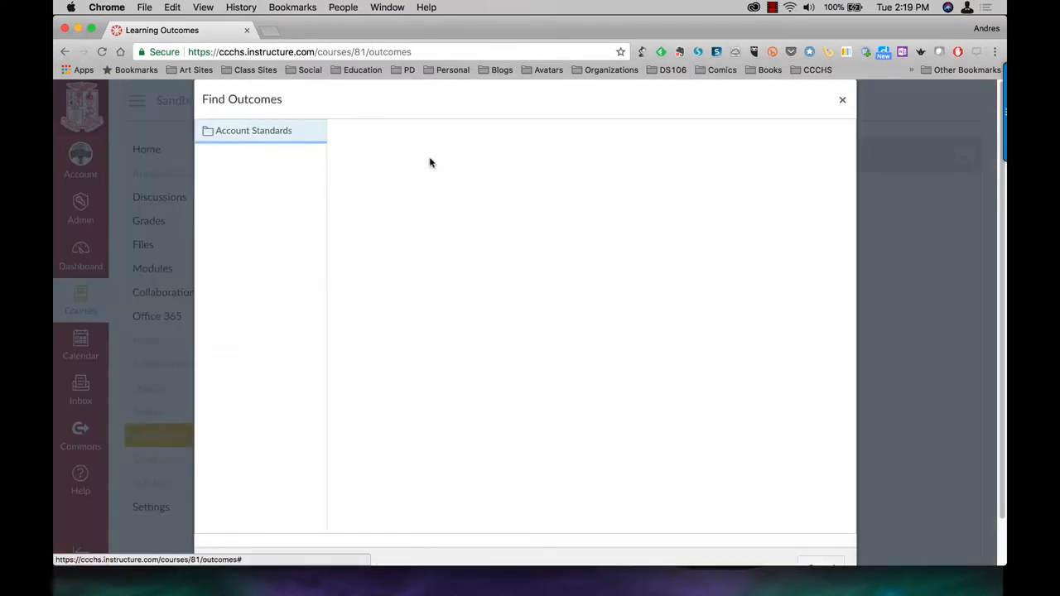
left_click(253, 129)
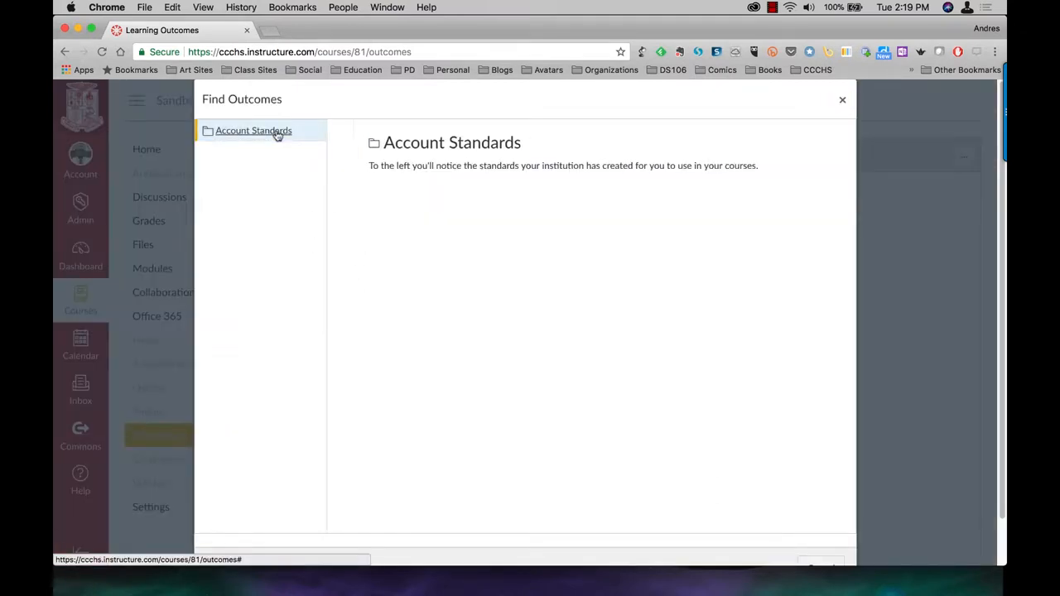
left_click(253, 129)
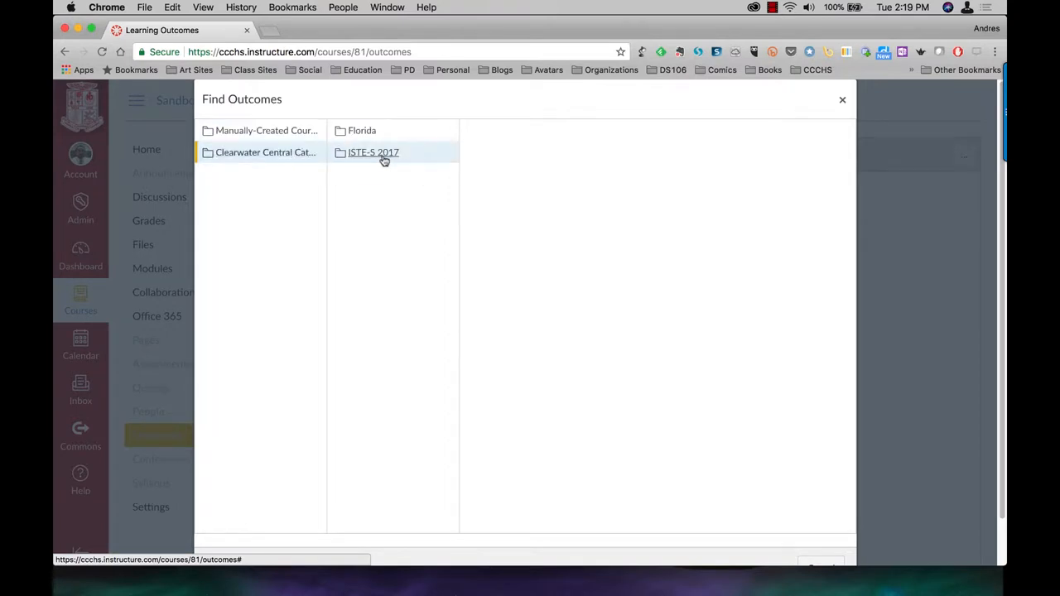
left_click(361, 129)
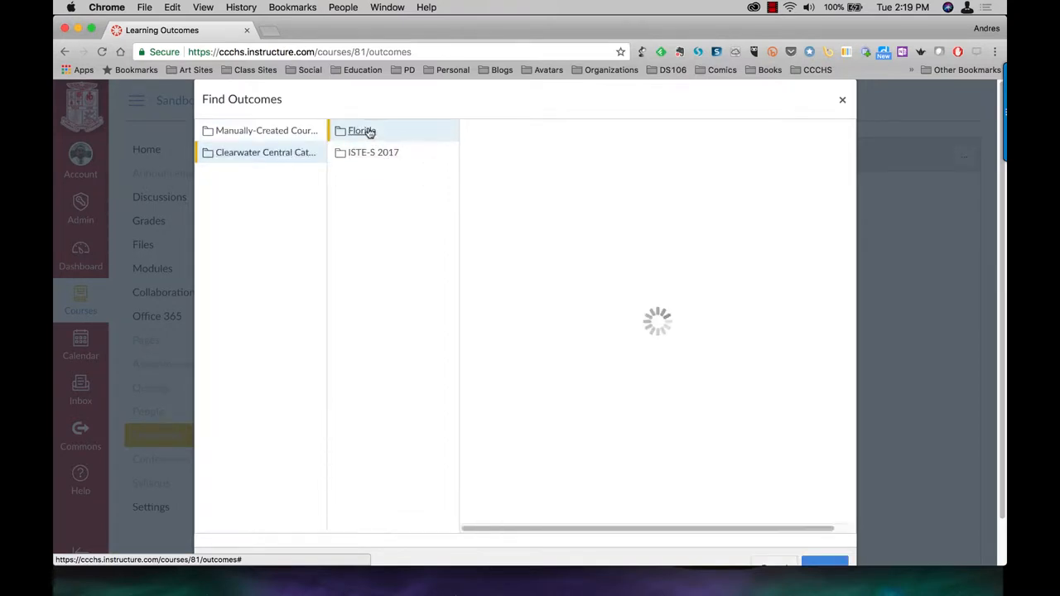
left_click(361, 129)
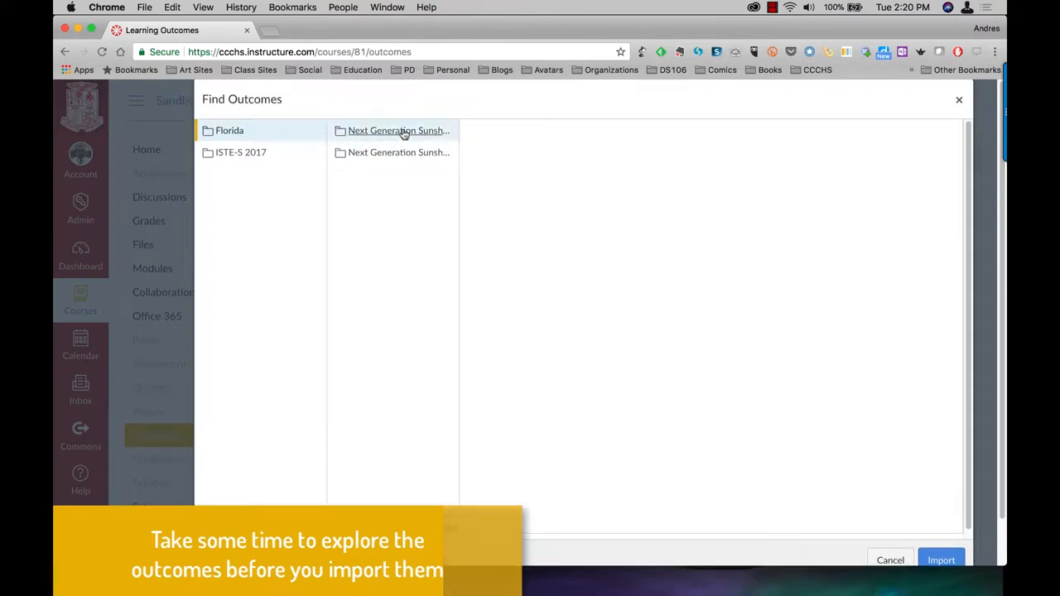
- Navigate the Common Core Sunshine State Standards to English Language Arts, Grades 9-10
left_click(397, 129)
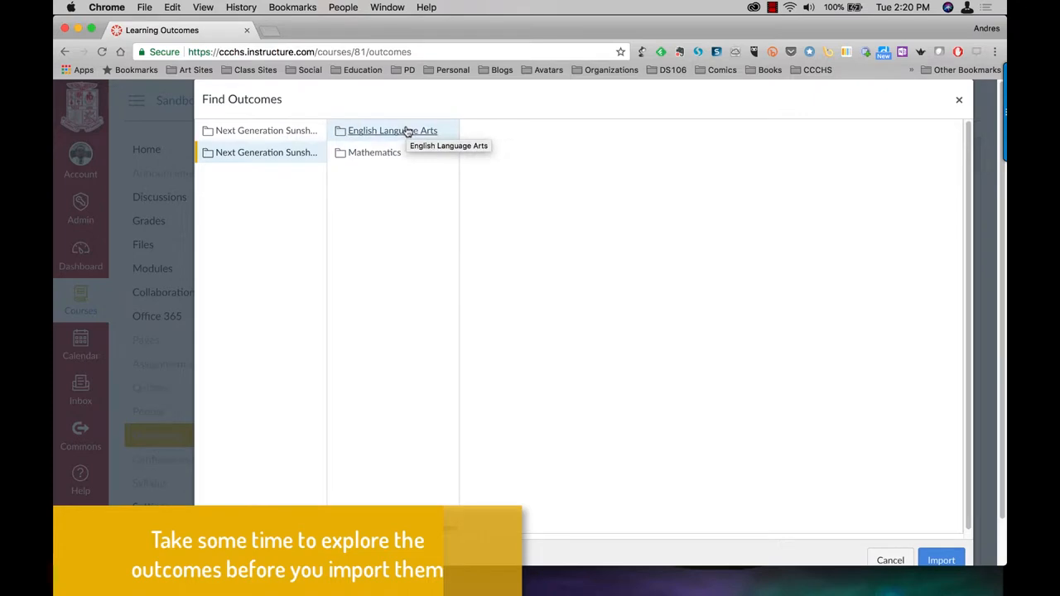
left_click(262, 129)
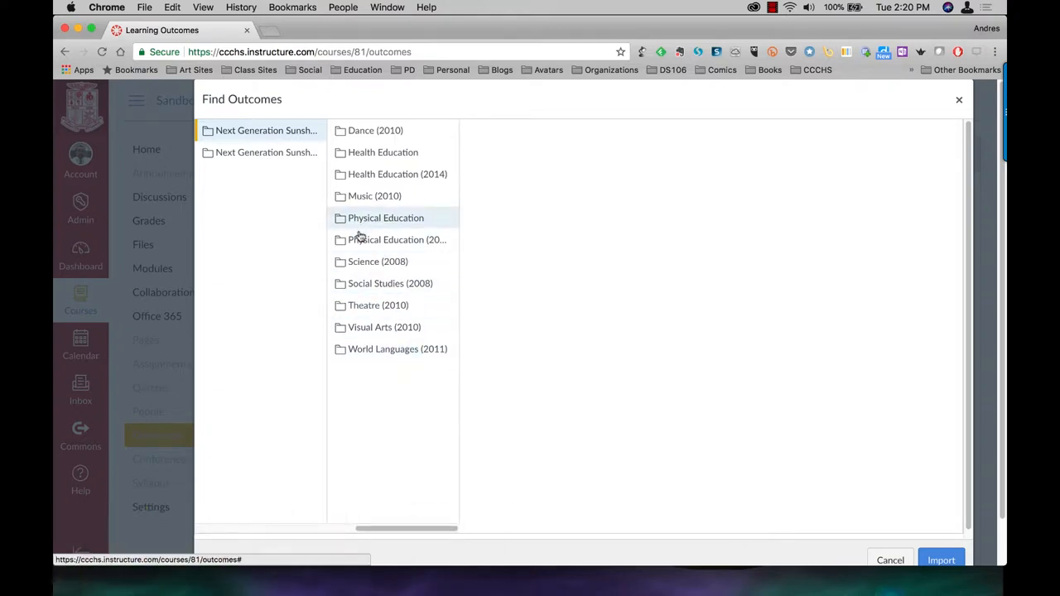
left_click(265, 153)
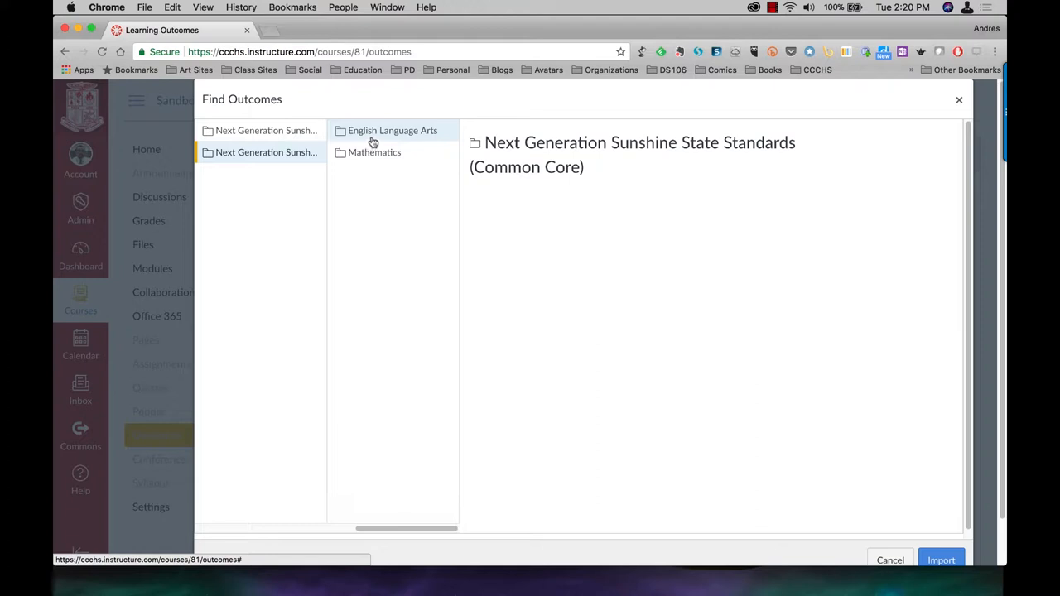
left_click(393, 129)
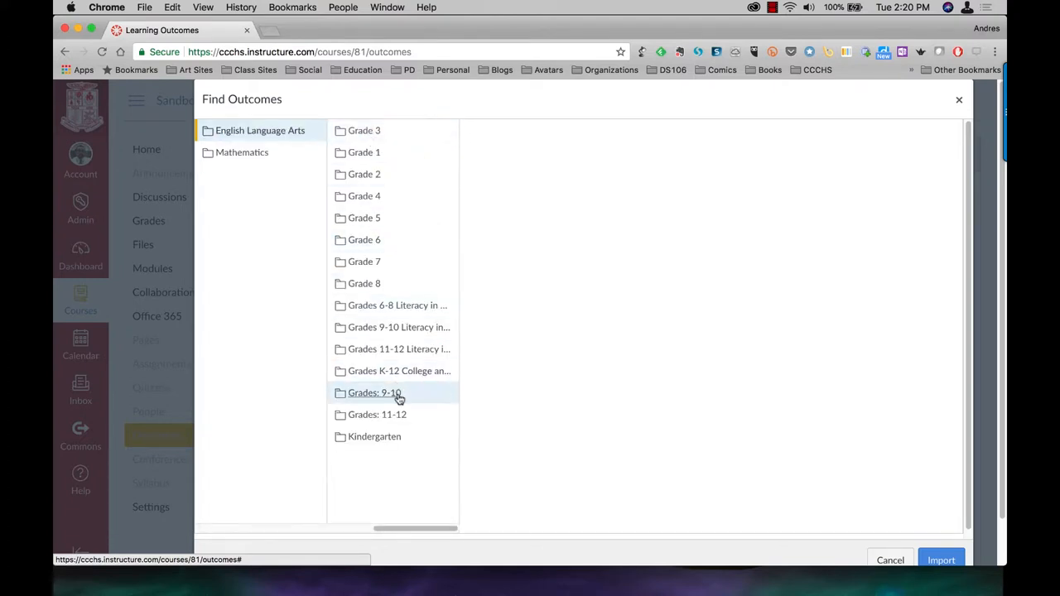
left_click(374, 393)
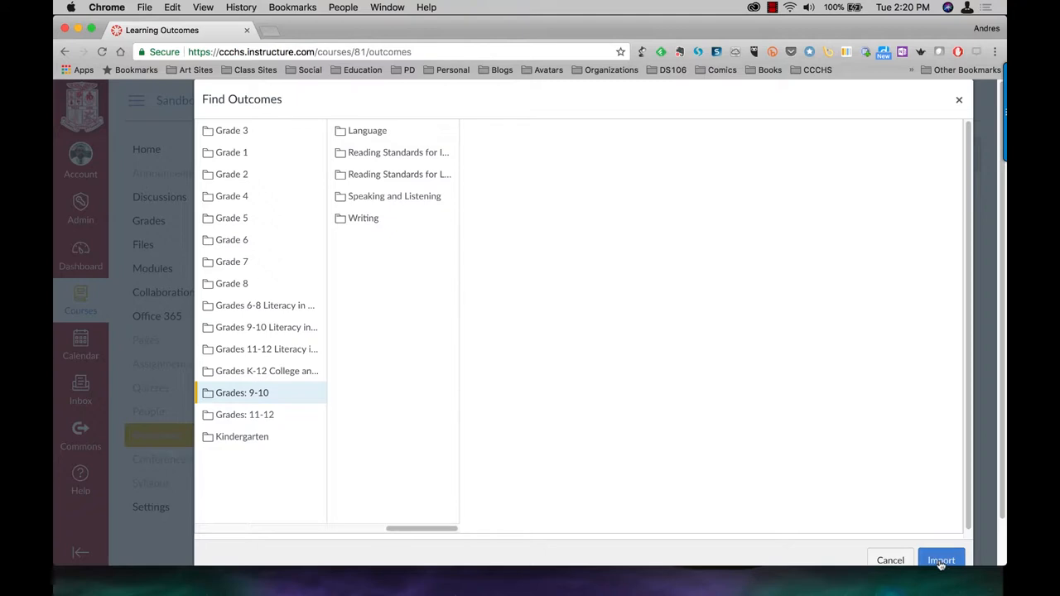
mouse_move(681, 149)
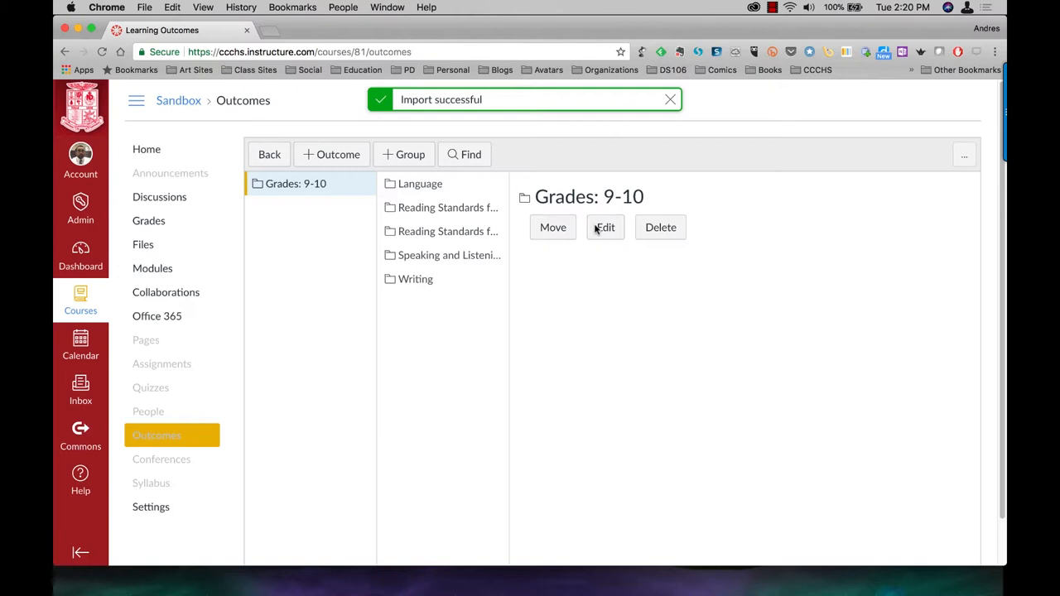
mouse_move(421, 182)
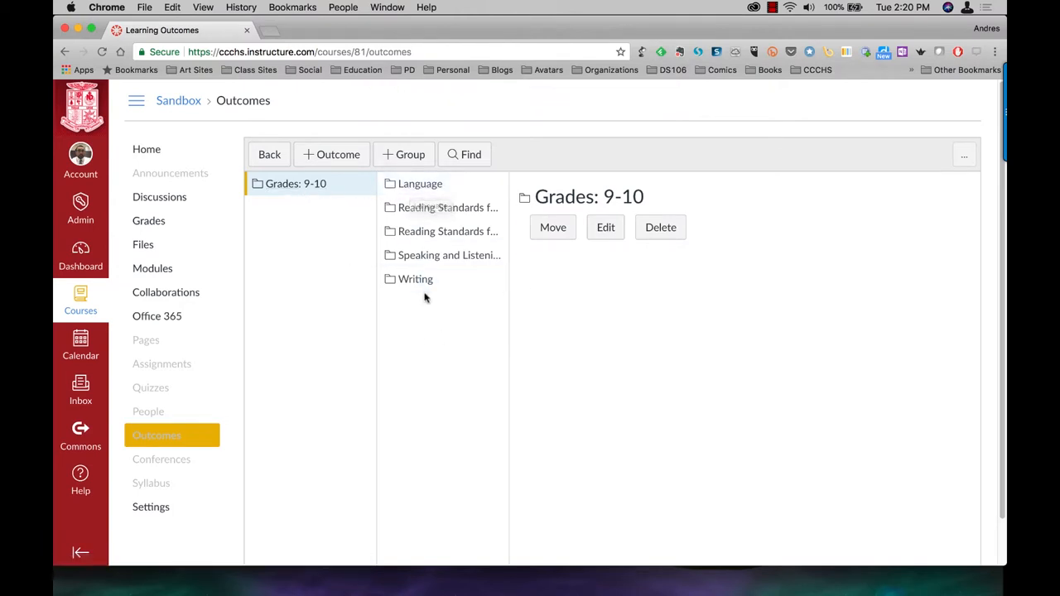
- Go to Assignments and open the Practice assignment in the Formative group
left_click(162, 365)
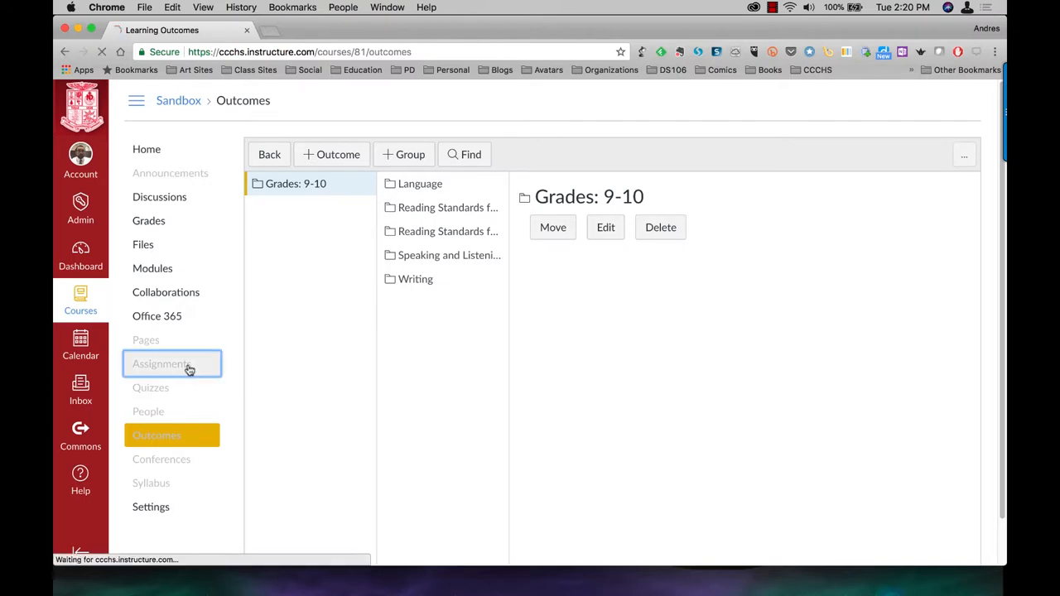
left_click(172, 365)
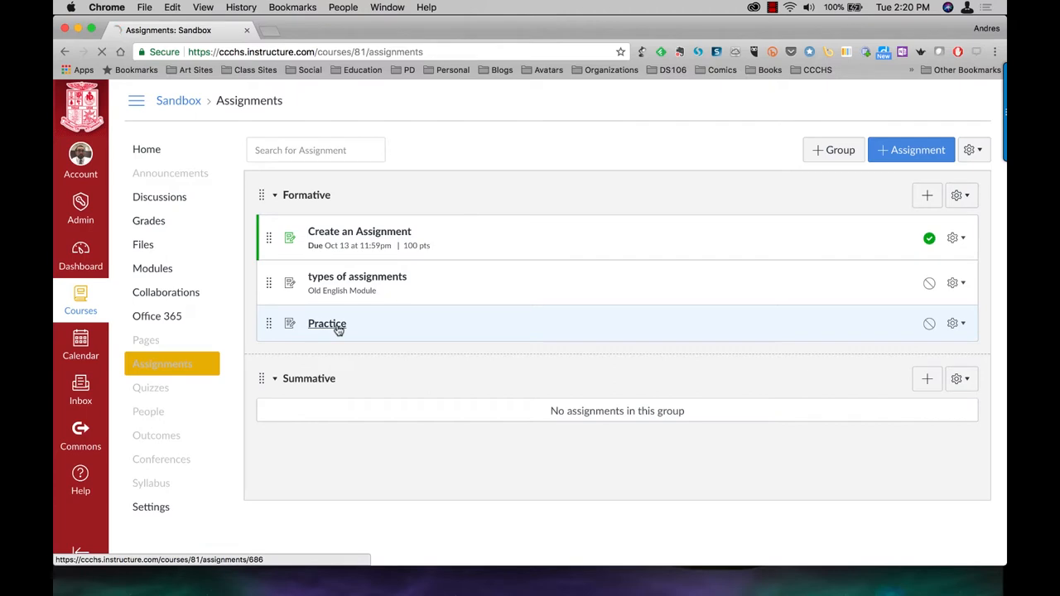
left_click(327, 323)
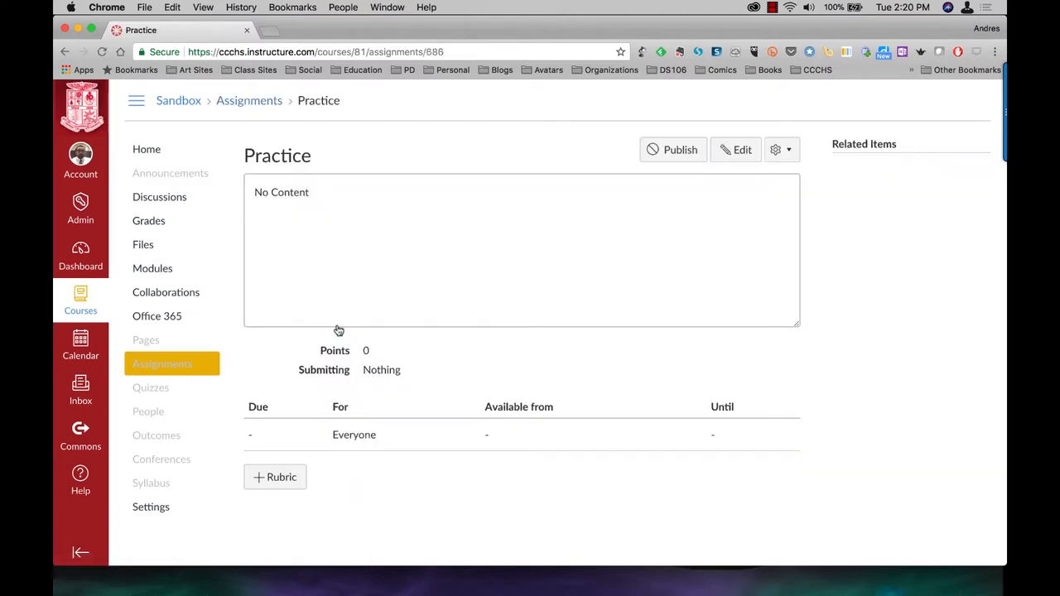
mouse_move(335, 461)
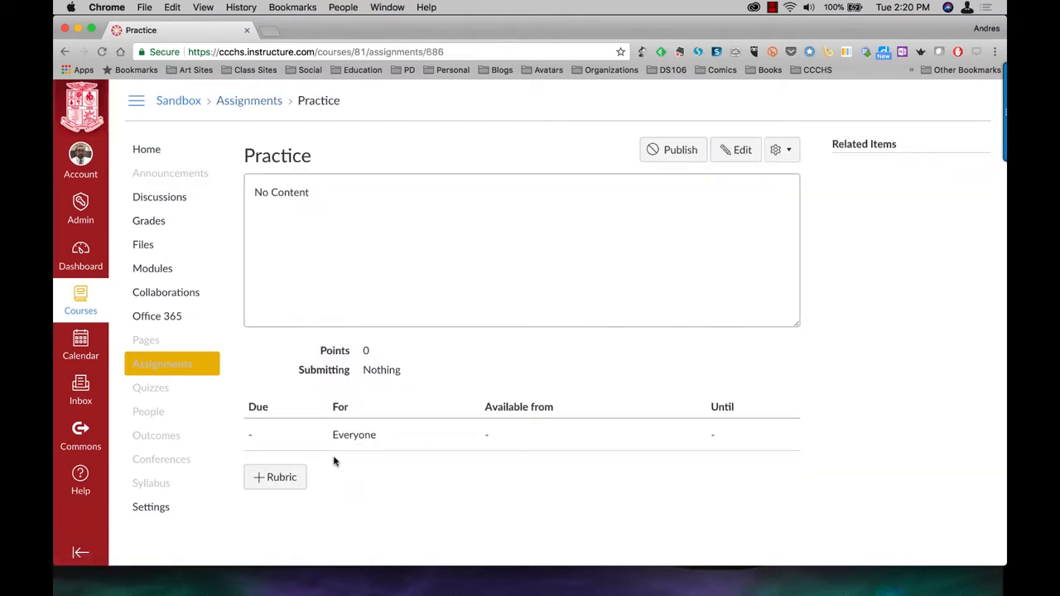
mouse_move(282, 477)
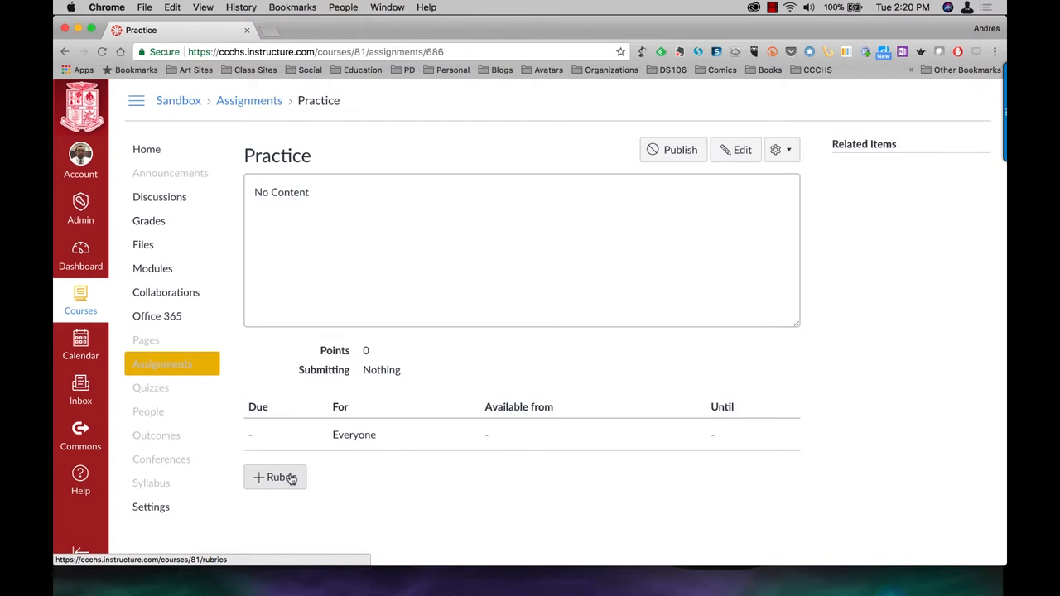
mouse_move(313, 481)
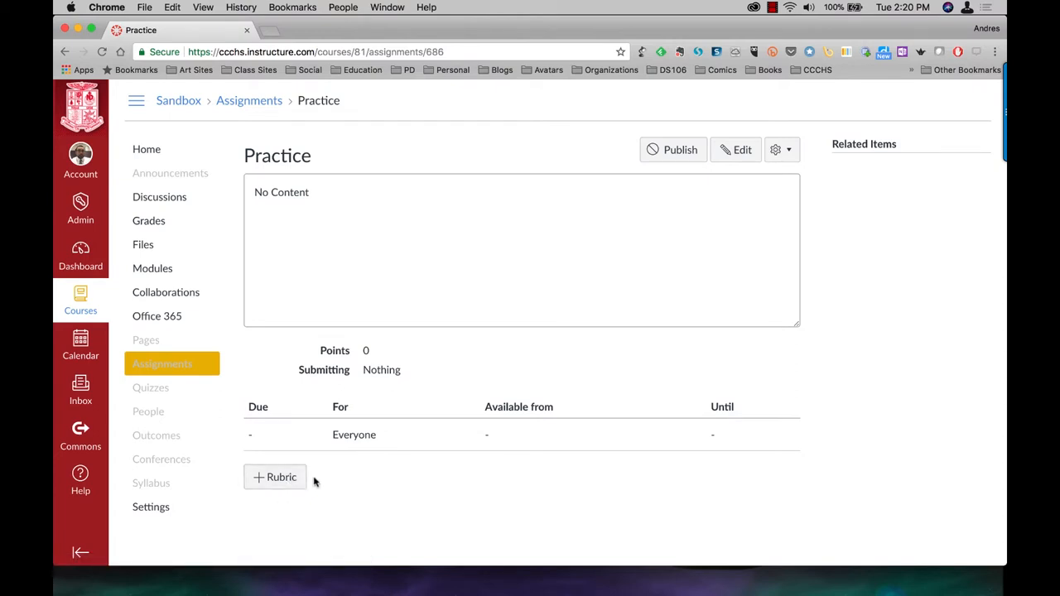
- Start a new rubric on the Practice assignment and begin finding an outcome for it
left_click(275, 477)
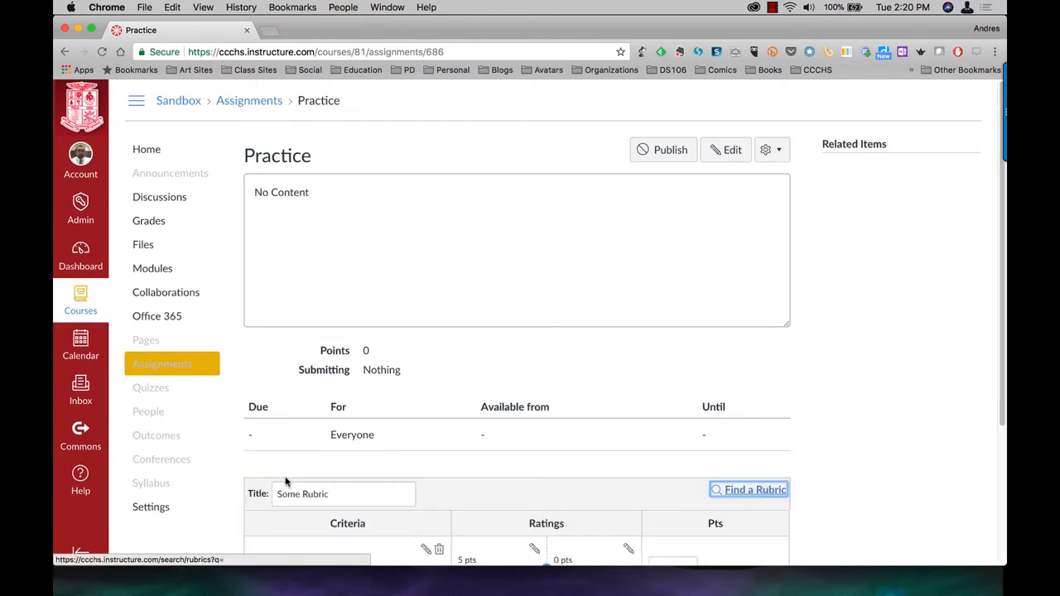
scroll("down", 3)
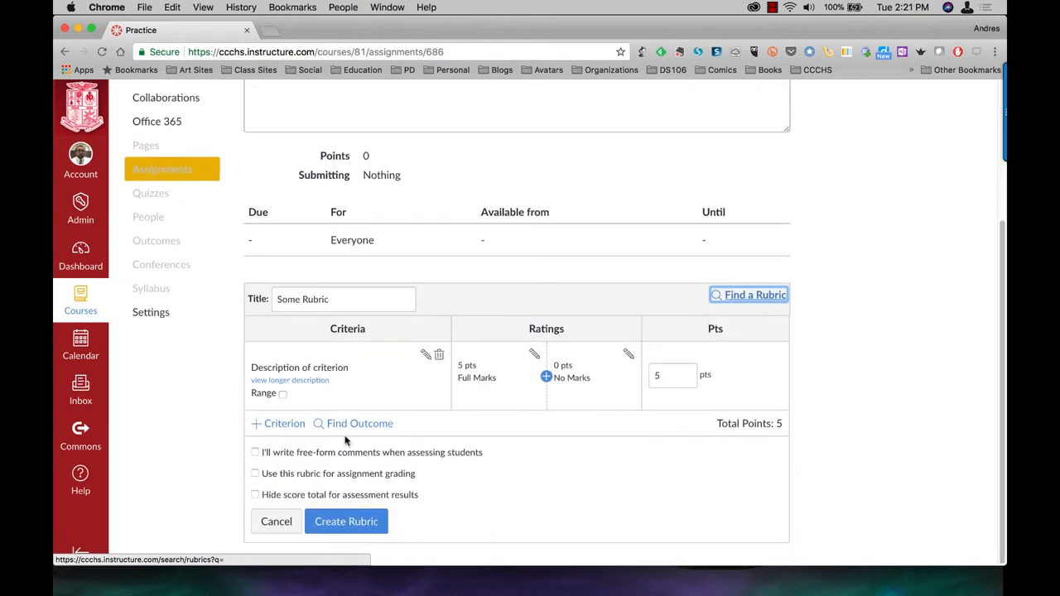
mouse_move(295, 410)
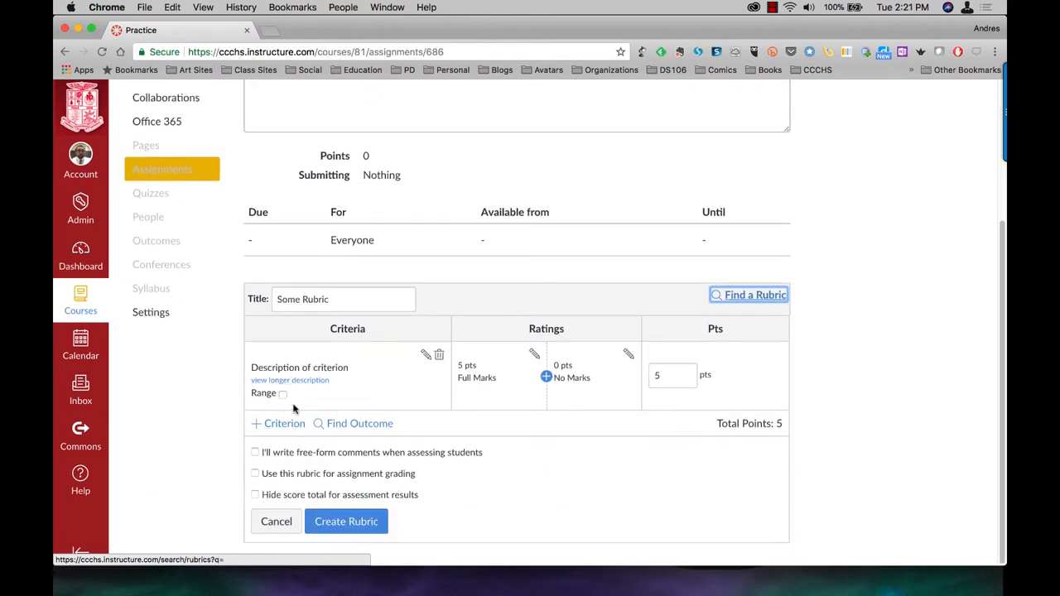
mouse_move(372, 424)
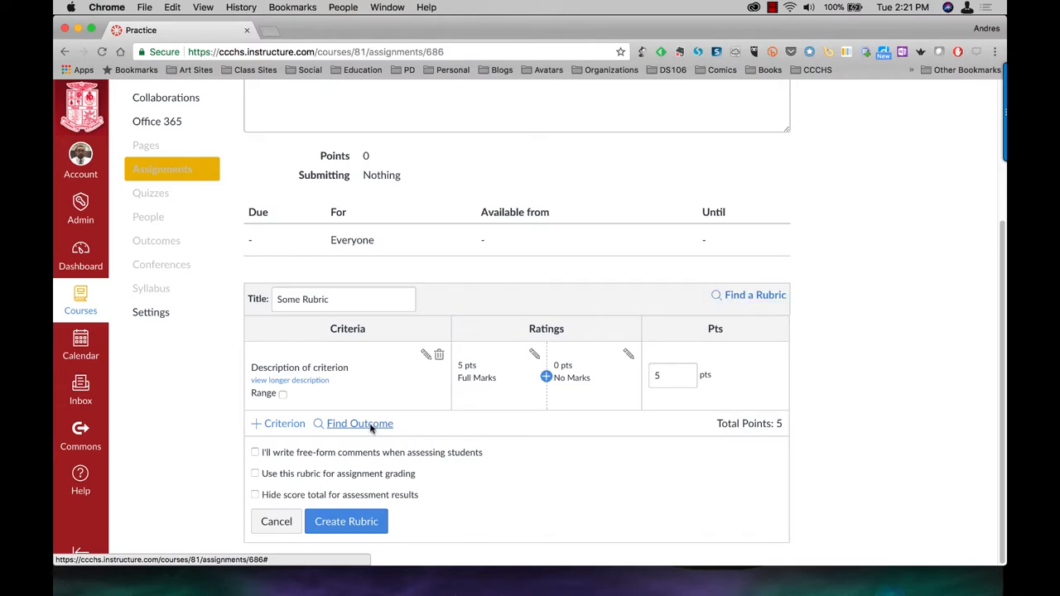
left_click(360, 424)
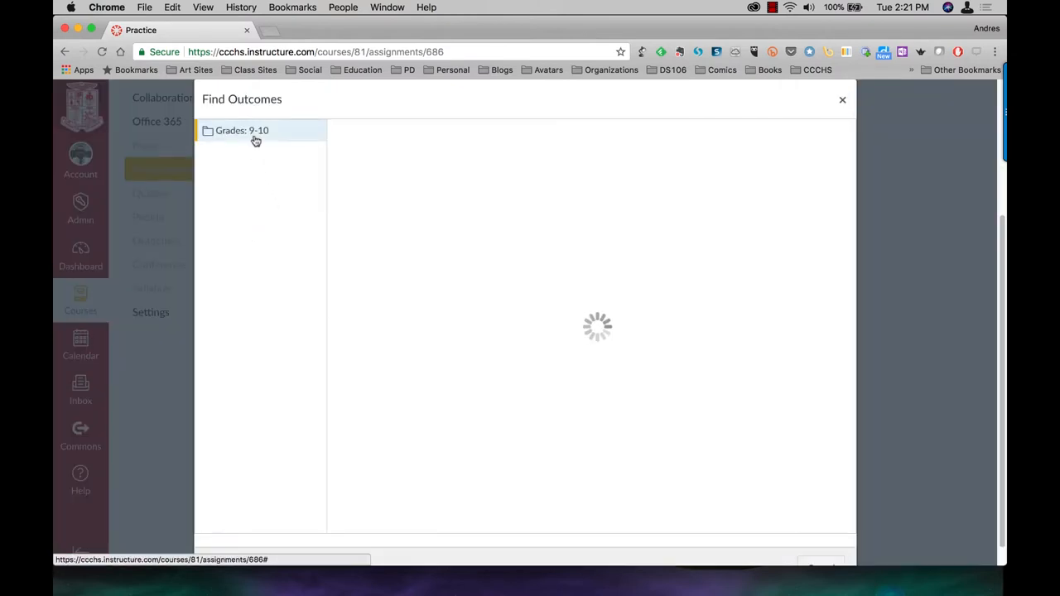
- Import LACC.910.L.1.1.a from Grades 9-10 Language Conventions as a rubric criterion
left_click(242, 129)
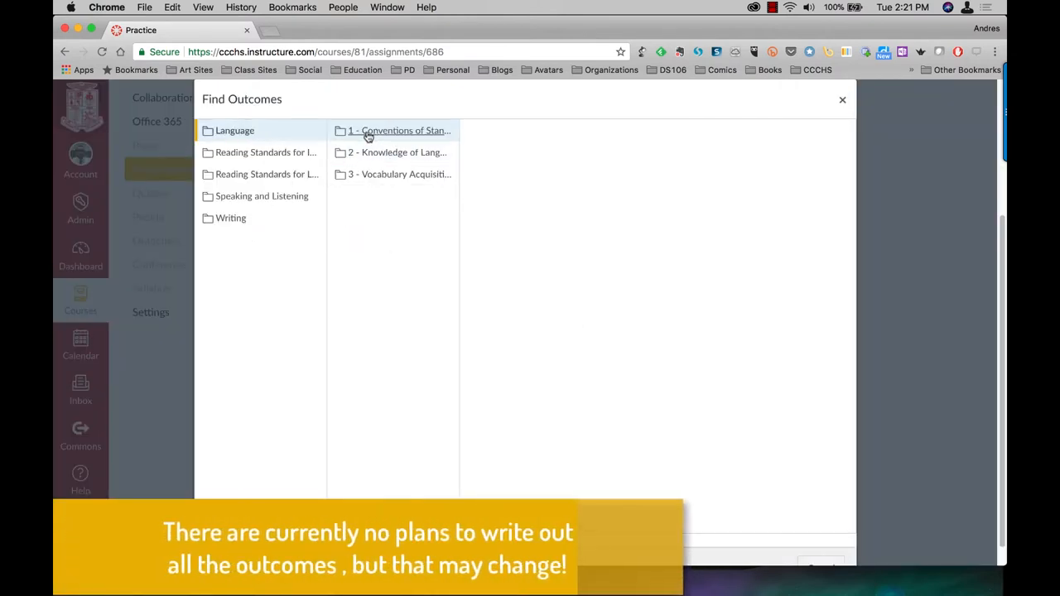
left_click(397, 129)
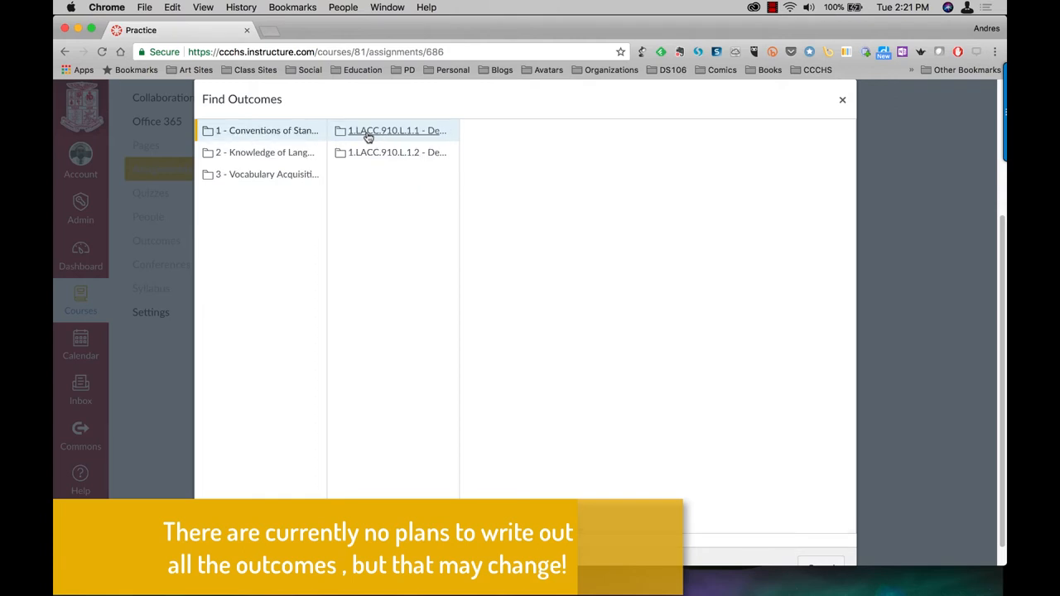
left_click(396, 129)
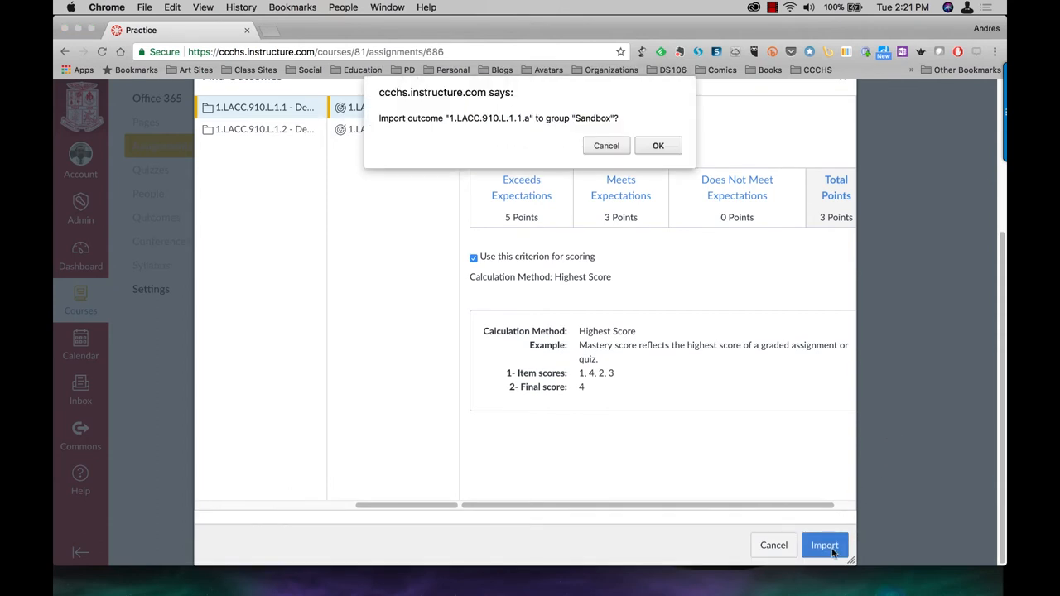
left_click(658, 146)
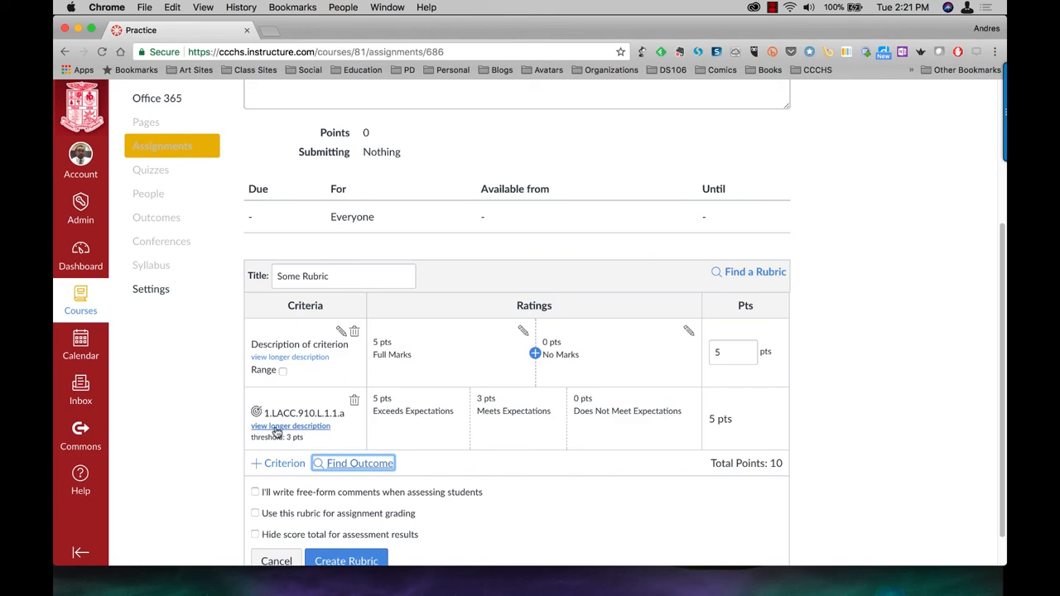
mouse_move(530, 434)
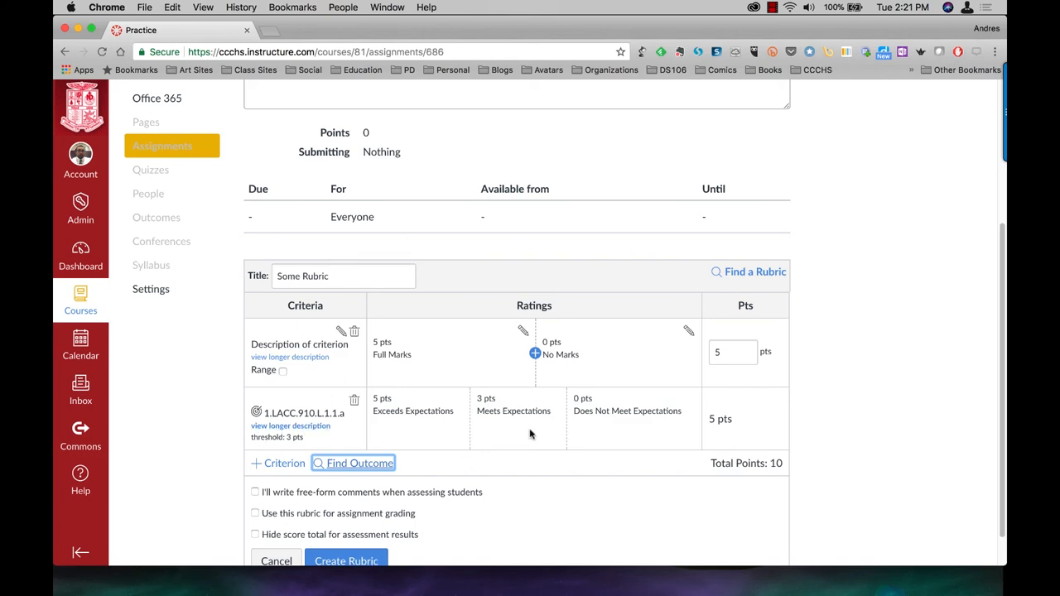
scroll("down", 3)
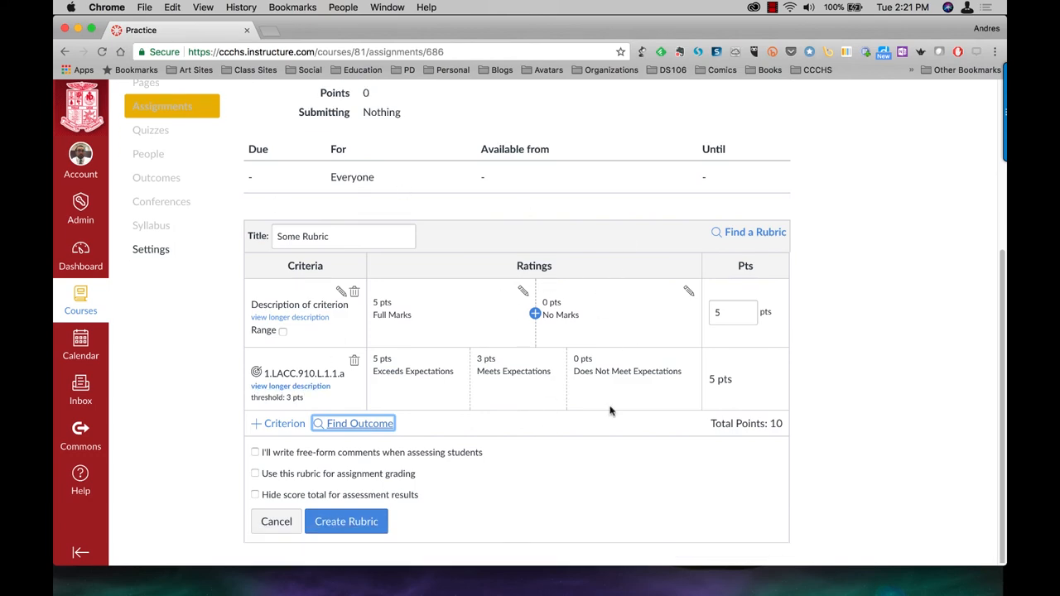